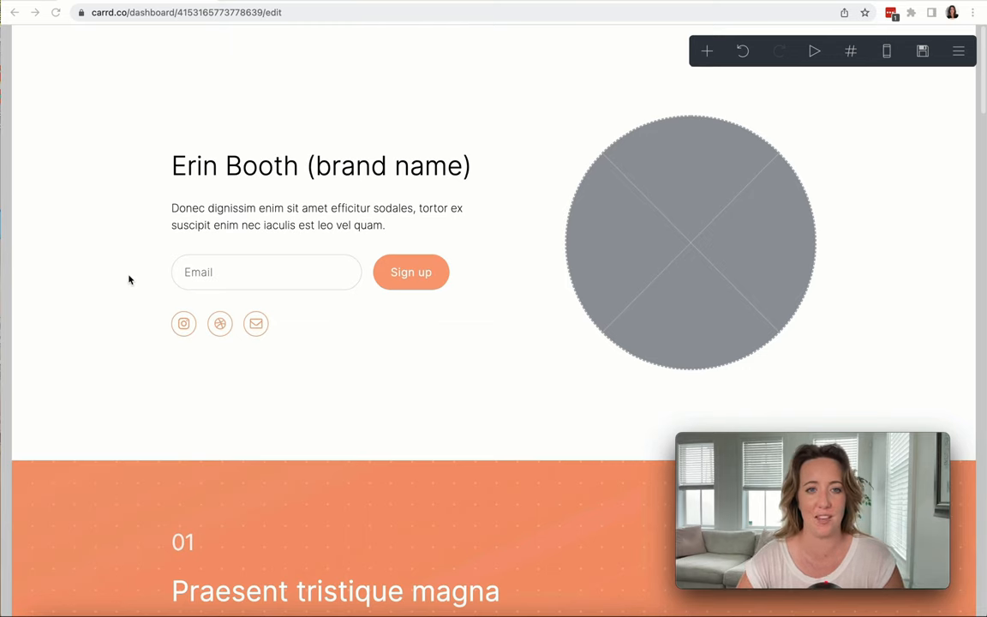
pyautogui.moveTo(202, 384)
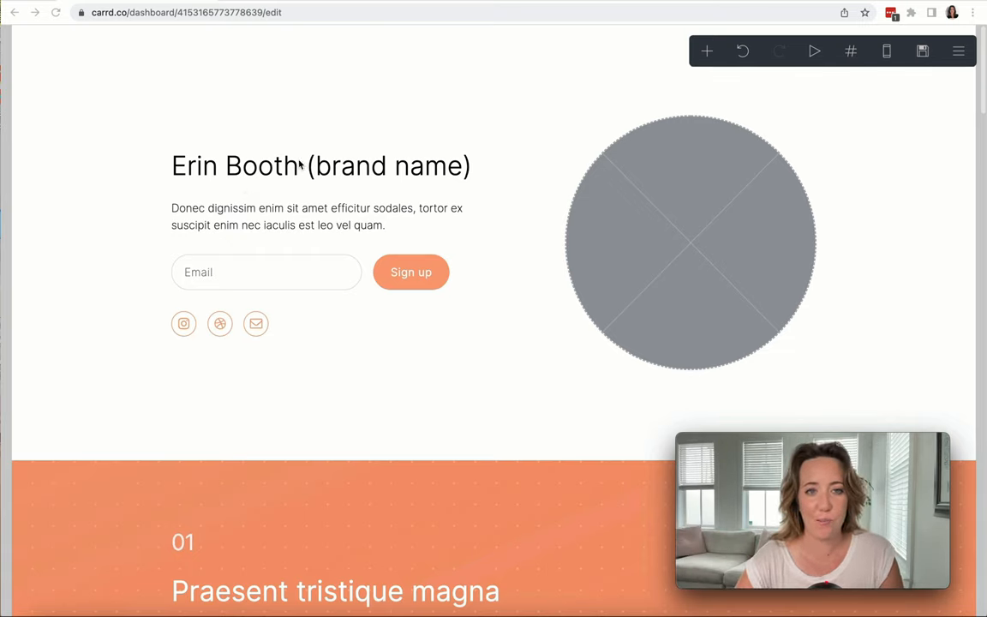
# Step: Replace the placeholder paragraph with 'Virtual assistant providing luxury corporate travel services for buys CEOs.'
pyautogui.click(318, 164)
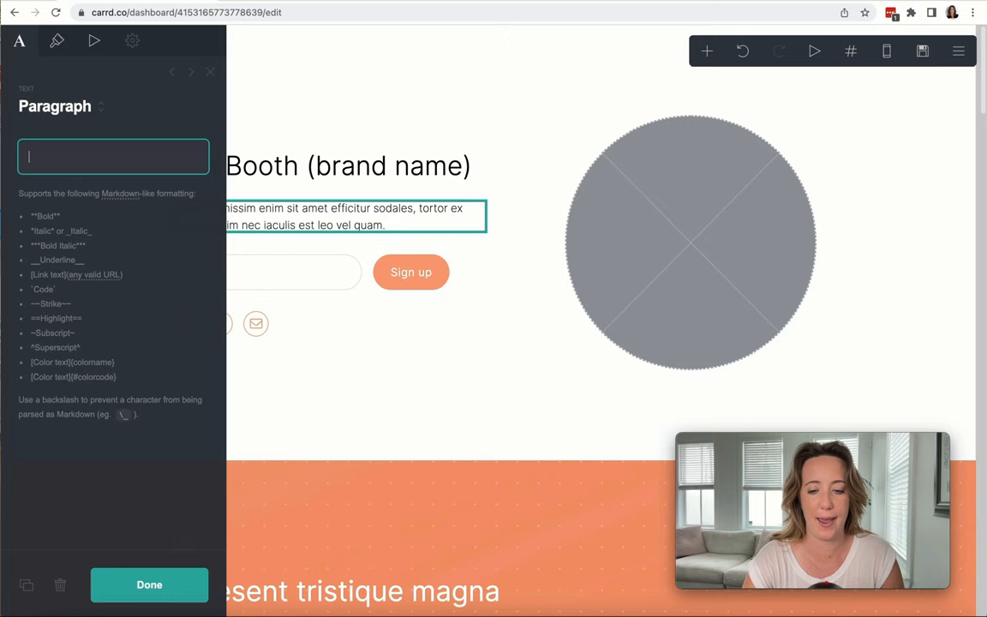
pyautogui.write('Virtual assistant corporate travel services')
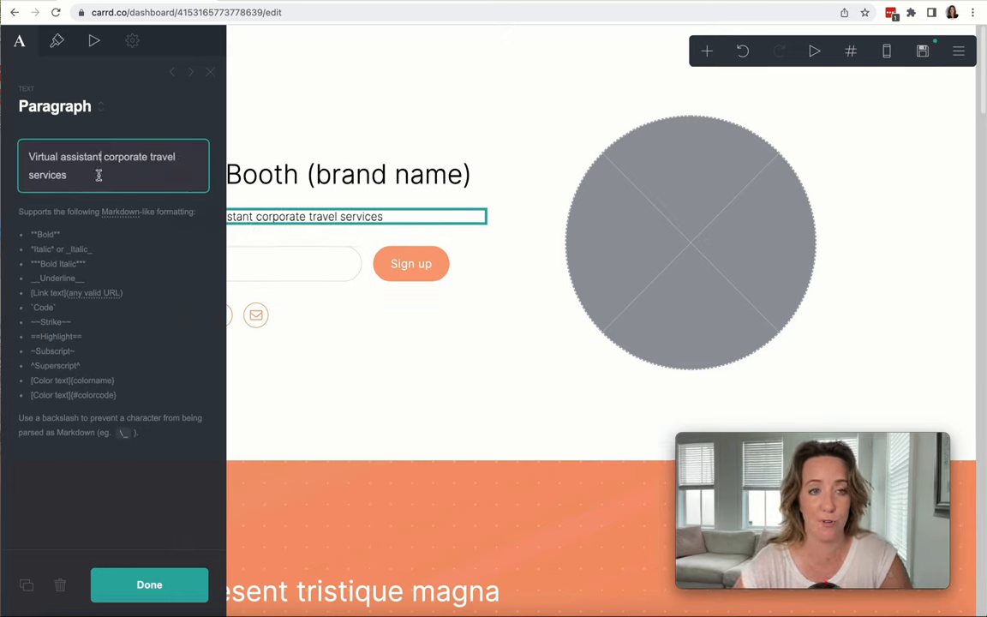
pyautogui.write('providing')
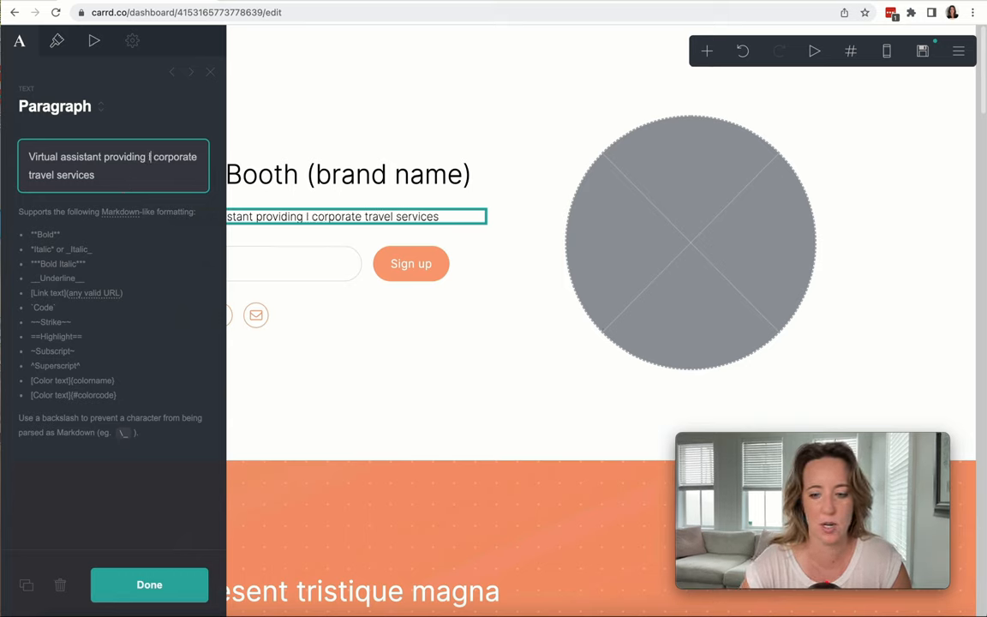
pyautogui.write('luxury corporate travel services for buys CEOs.')
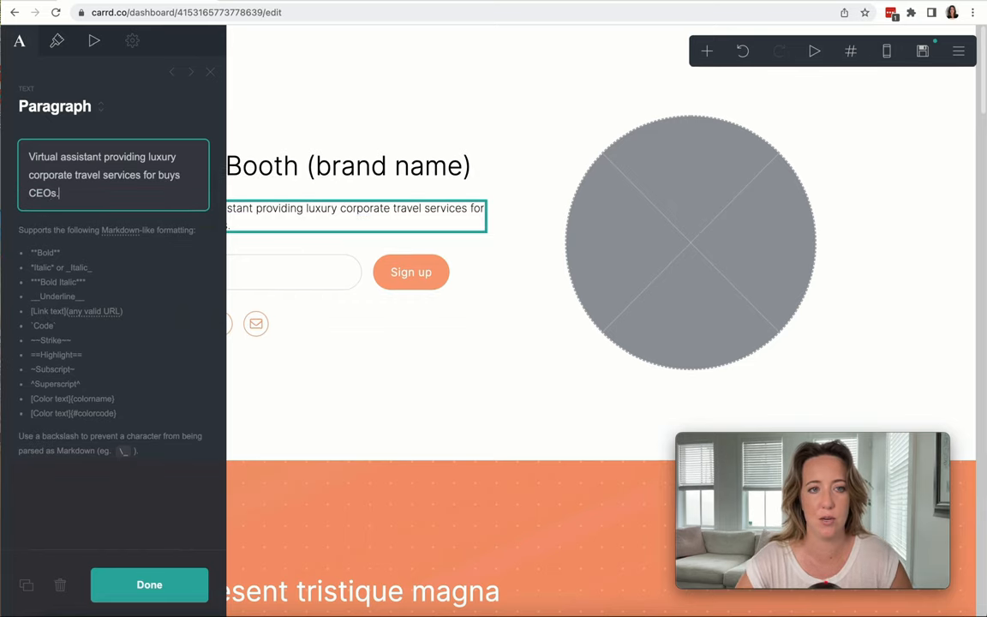
pyautogui.click(149, 584)
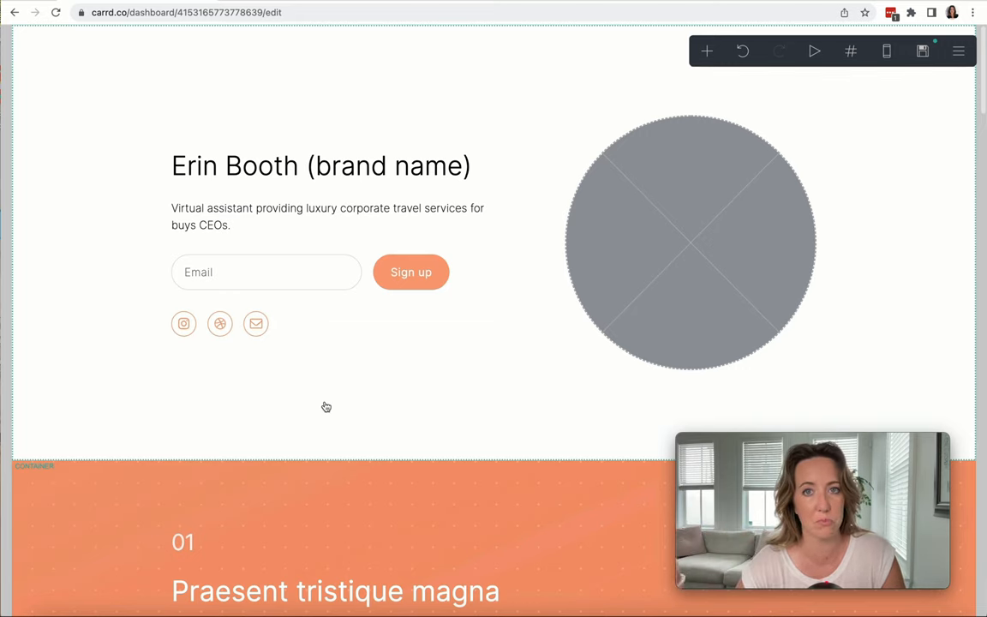
# Step: Reopen the tagline paragraph in the Paragraph text editor
pyautogui.click(327, 216)
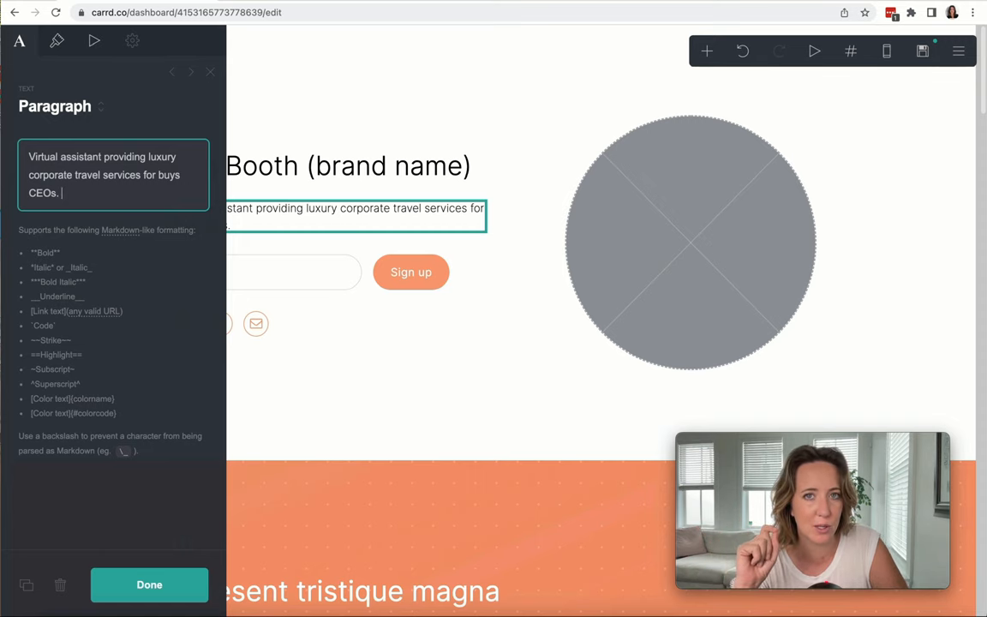
# Step: Correct 'buys' to 'busy' and add 'Making business travel personal and easy again.'
pyautogui.click(149, 584)
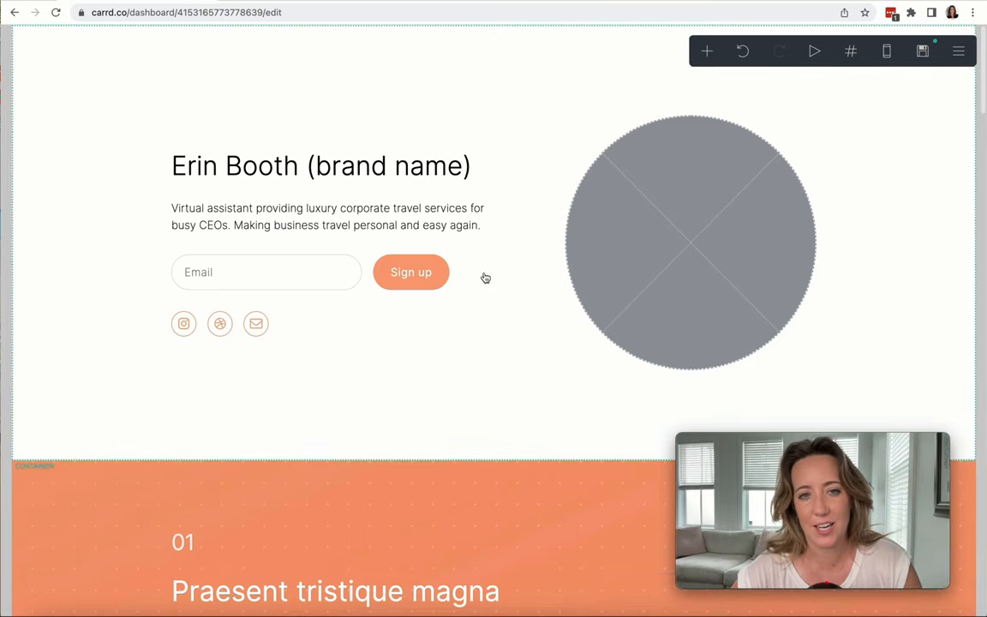
pyautogui.moveTo(562, 396)
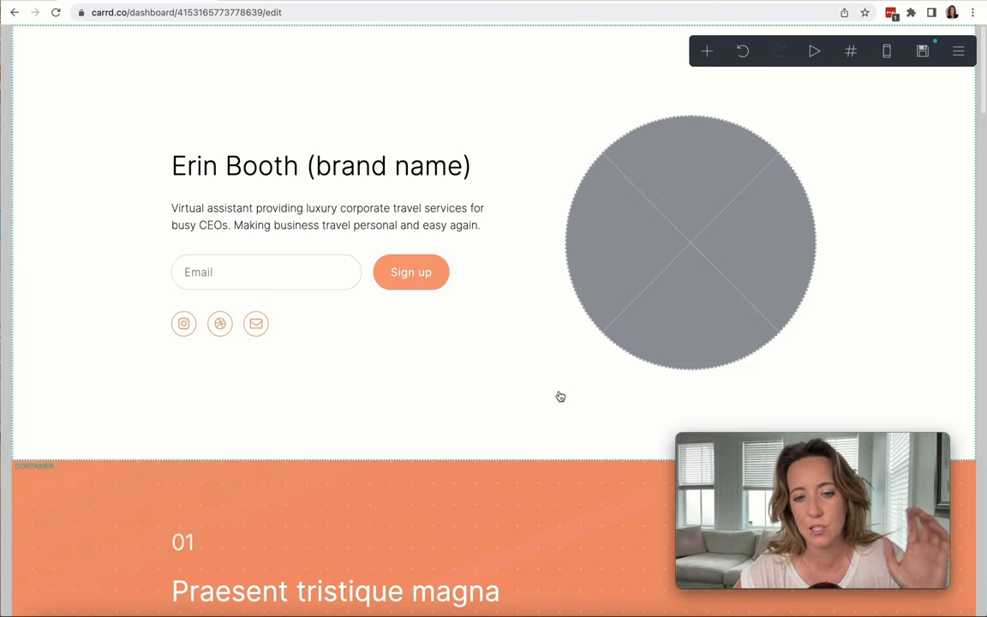